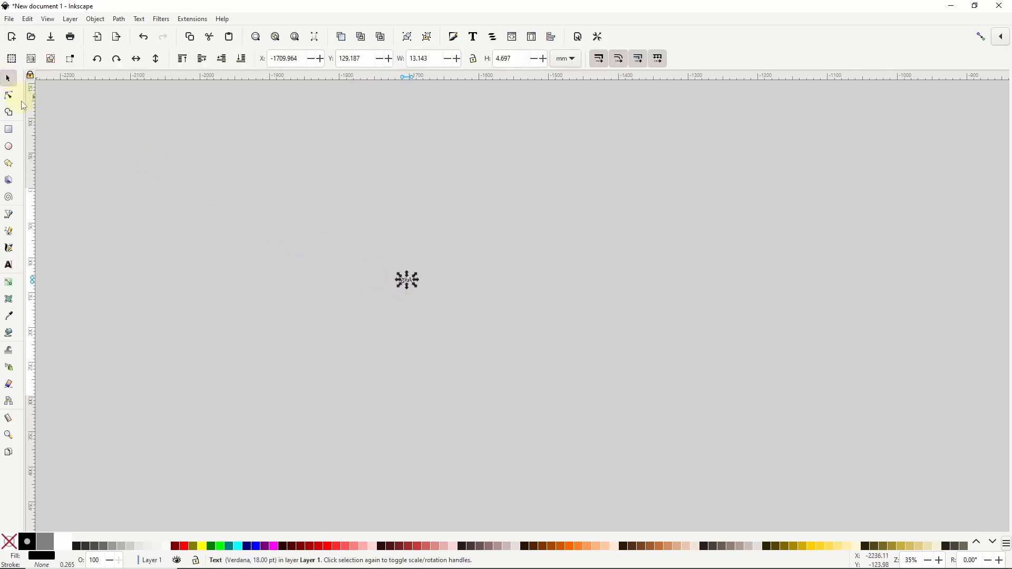
Drag a corner handle to enlarge the small Verdana 'Text' object across mid-canvas
left_click_drag(406, 279, 521, 336)
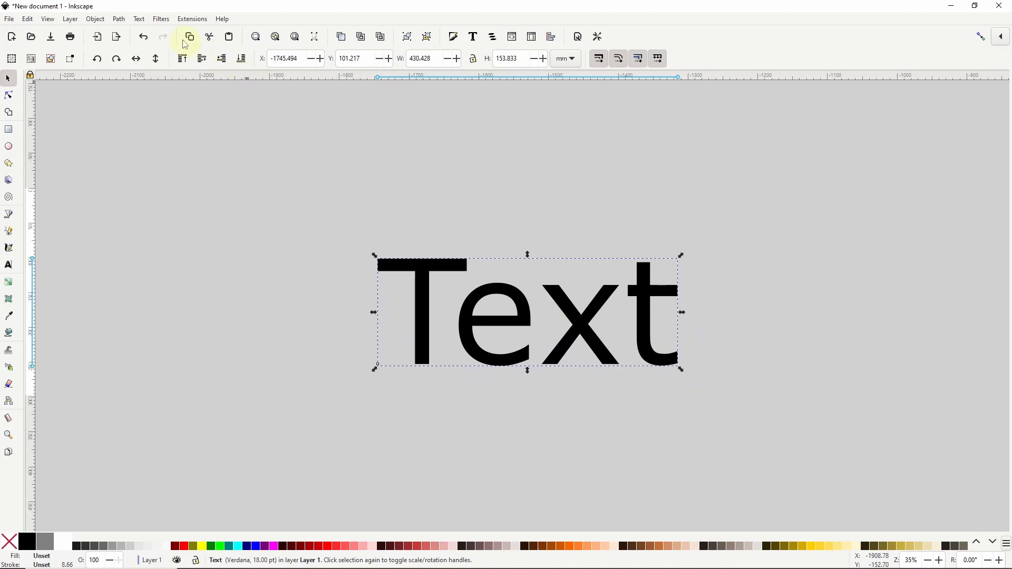
Open Path Effects for the text and see that text objects don't support live path effects
left_click(118, 18)
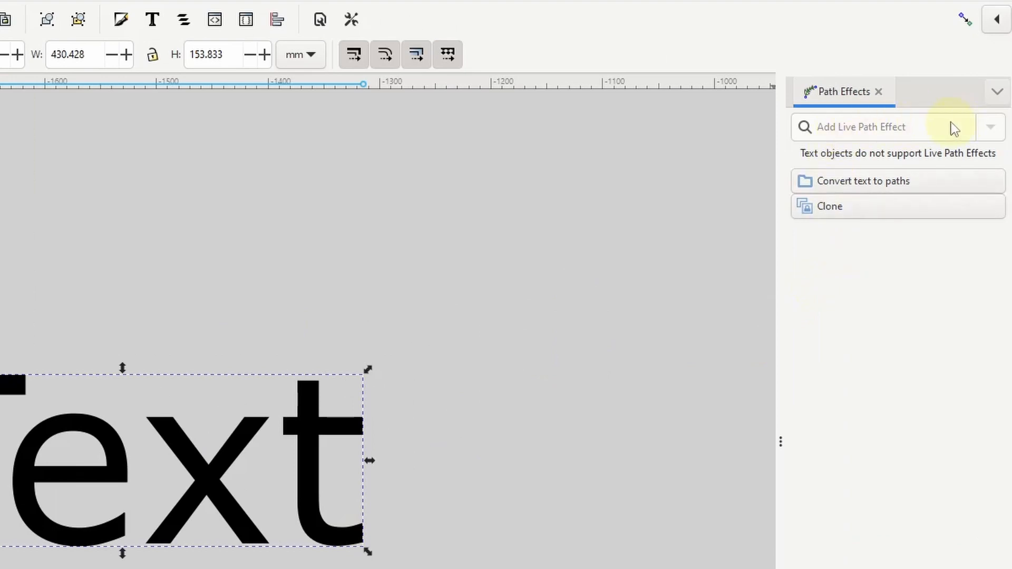
mouse_move(834, 163)
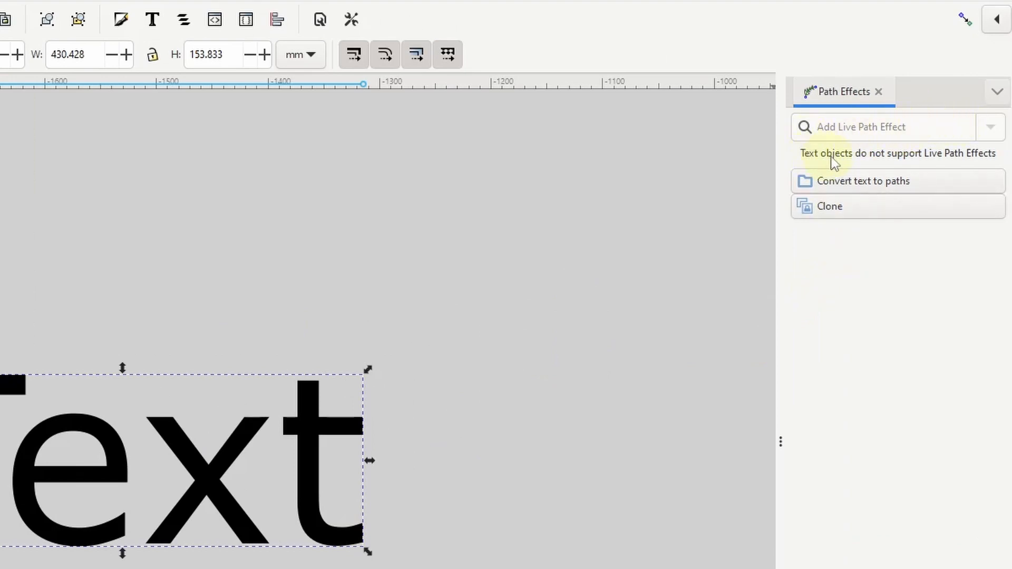
mouse_move(976, 165)
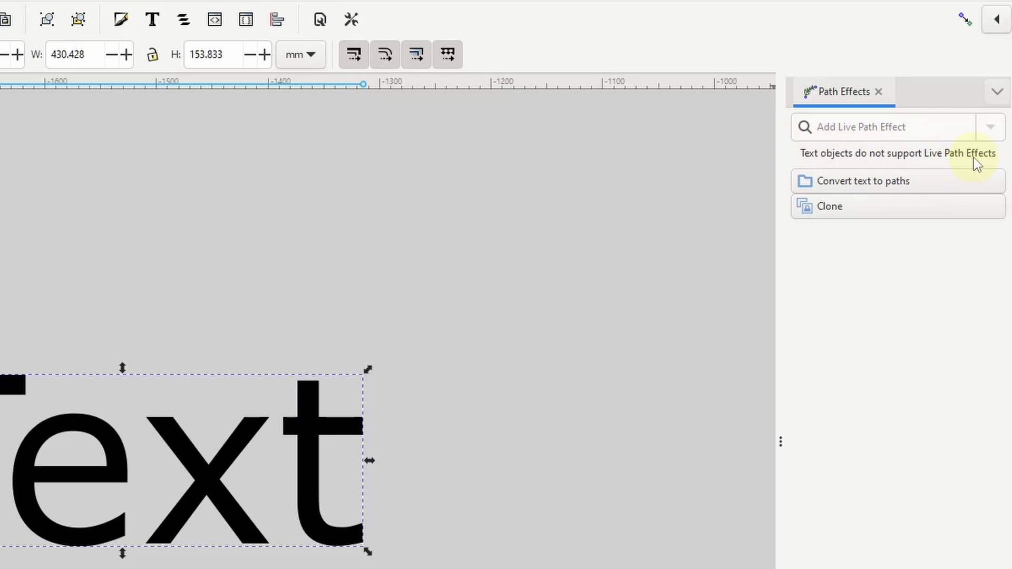
mouse_move(876, 175)
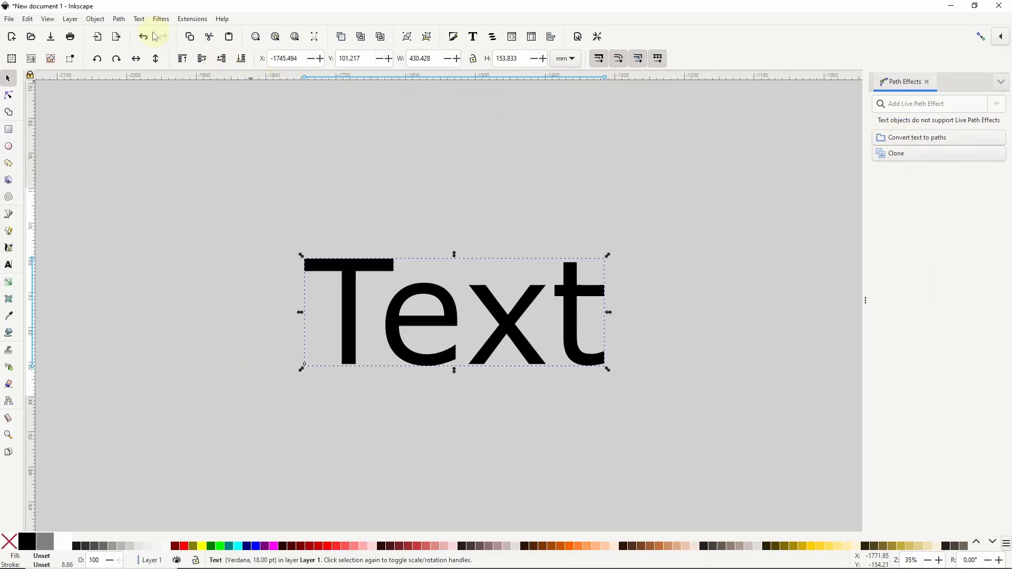
left_click(118, 18)
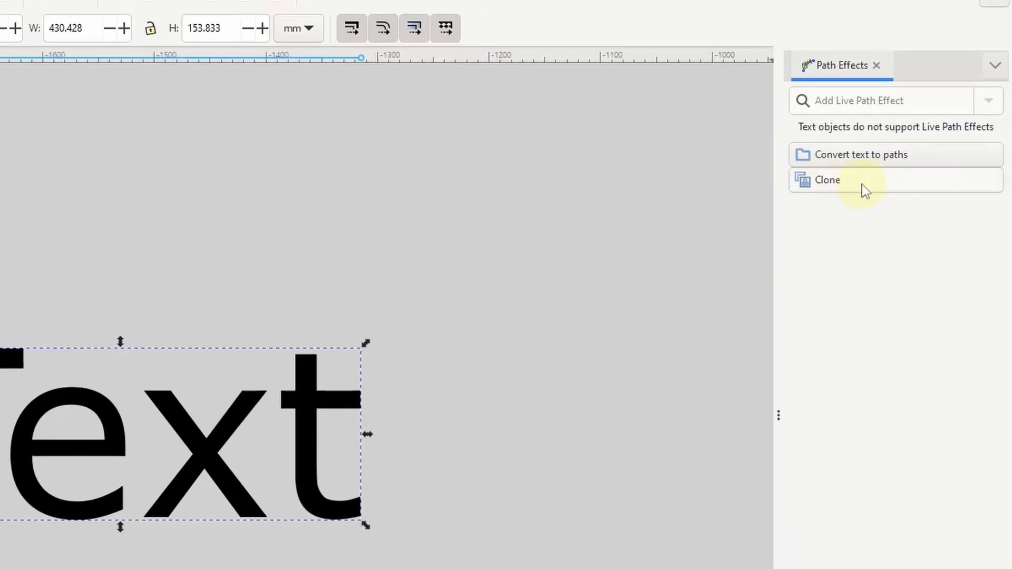
Clone the text, change it to 'More Text', and set Trebuchet MS with a style
left_click(828, 179)
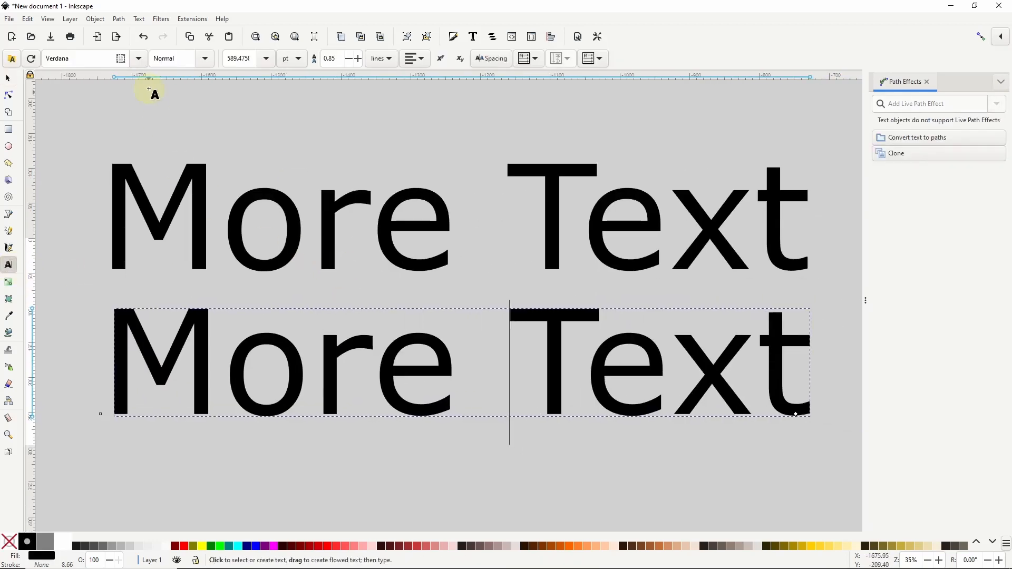
left_click(205, 57)
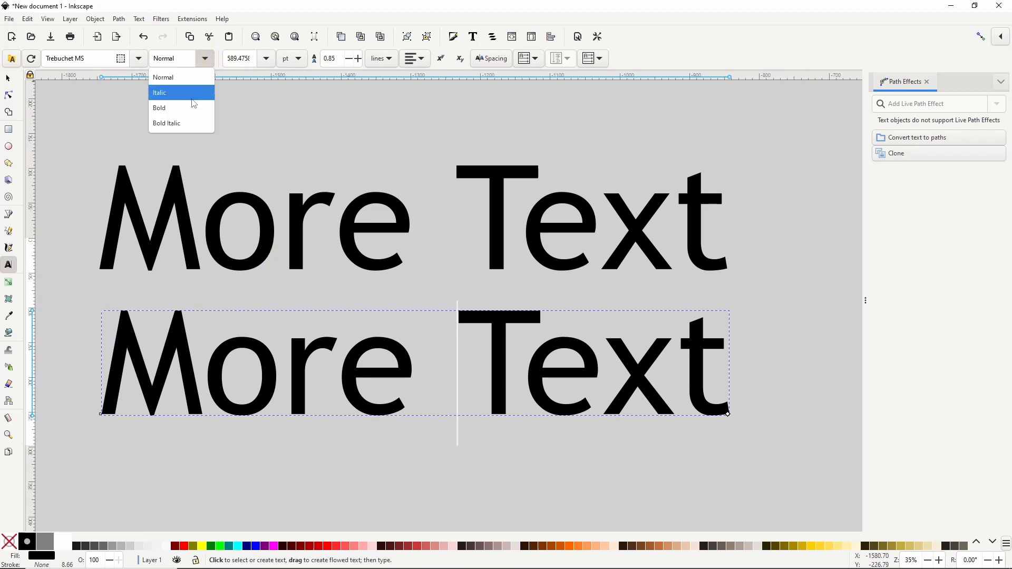
left_click(158, 107)
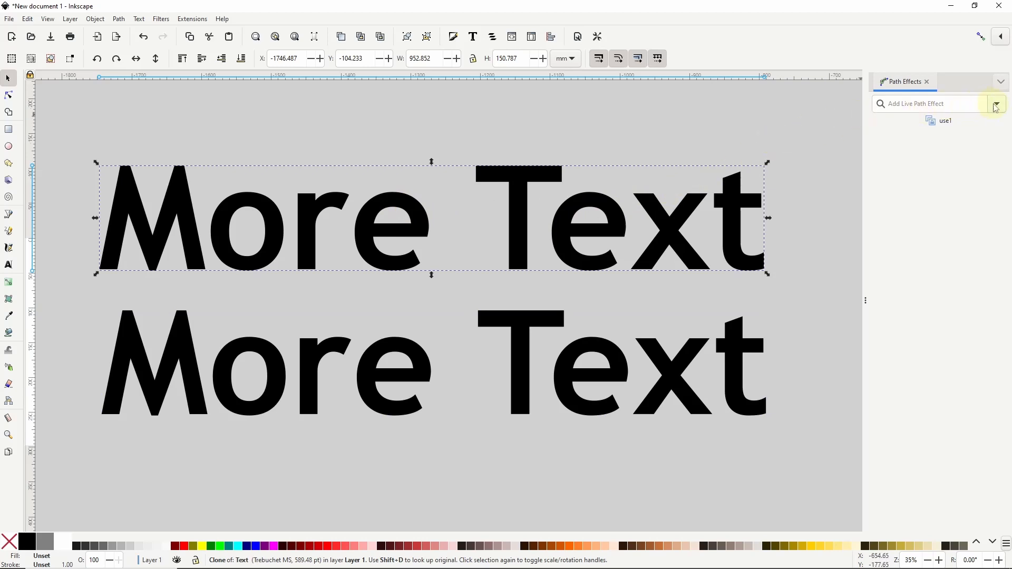
Add an Offset live path effect to the cloned 'More Text'
left_click(994, 104)
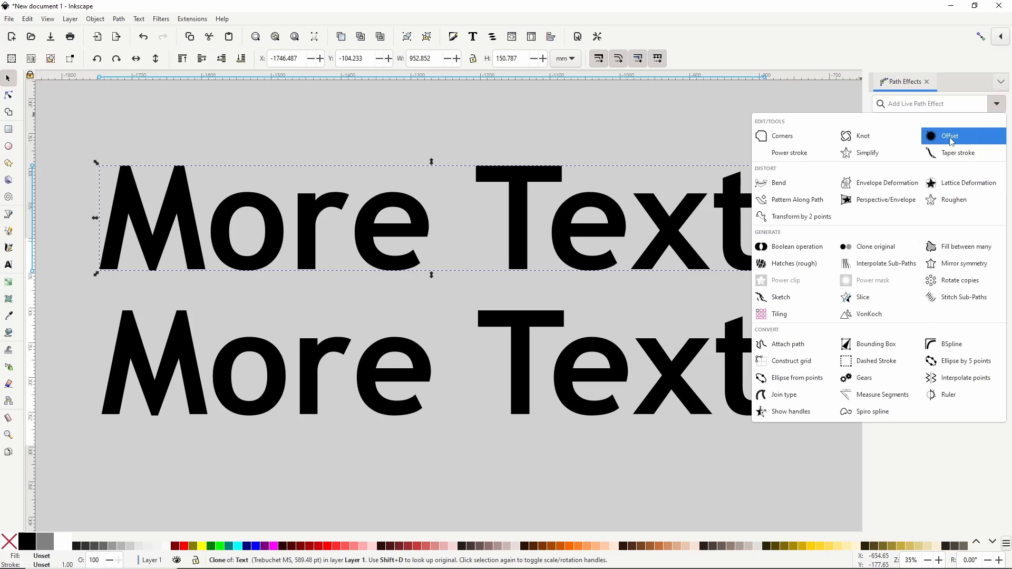
left_click(950, 135)
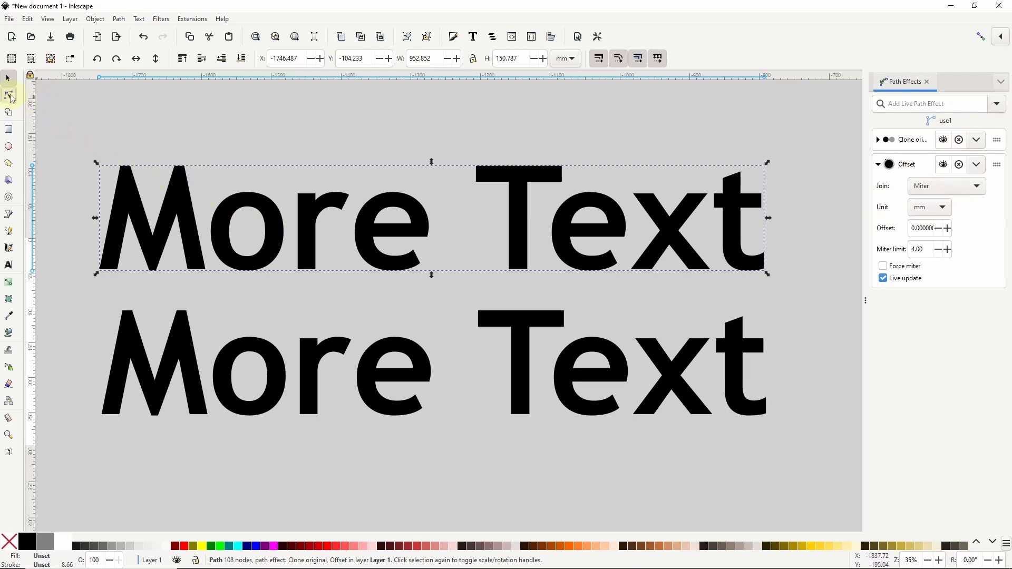
left_click(9, 95)
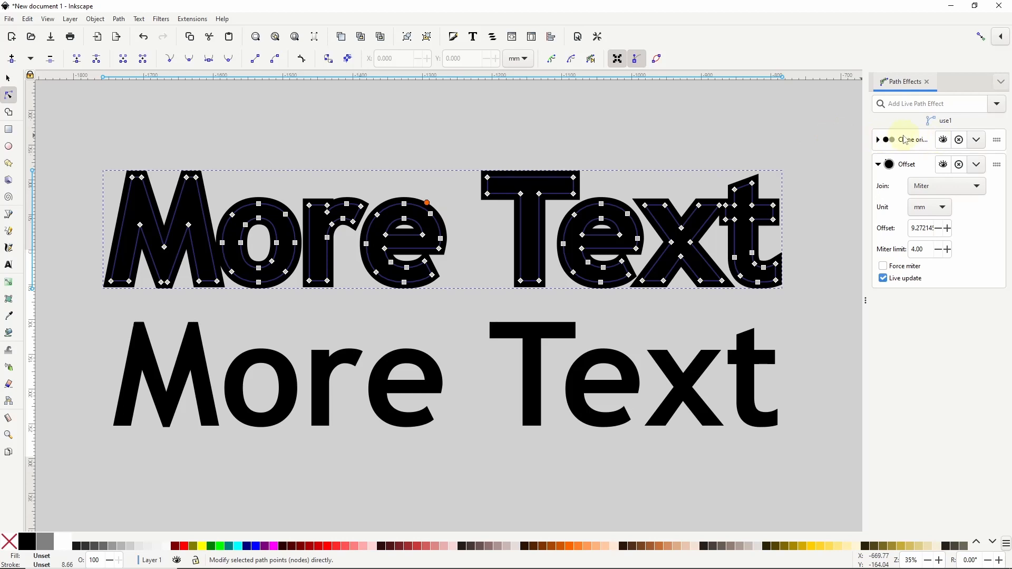
Set the offset to about 9.27, expand Clone original, and reselect the original text
left_click(877, 140)
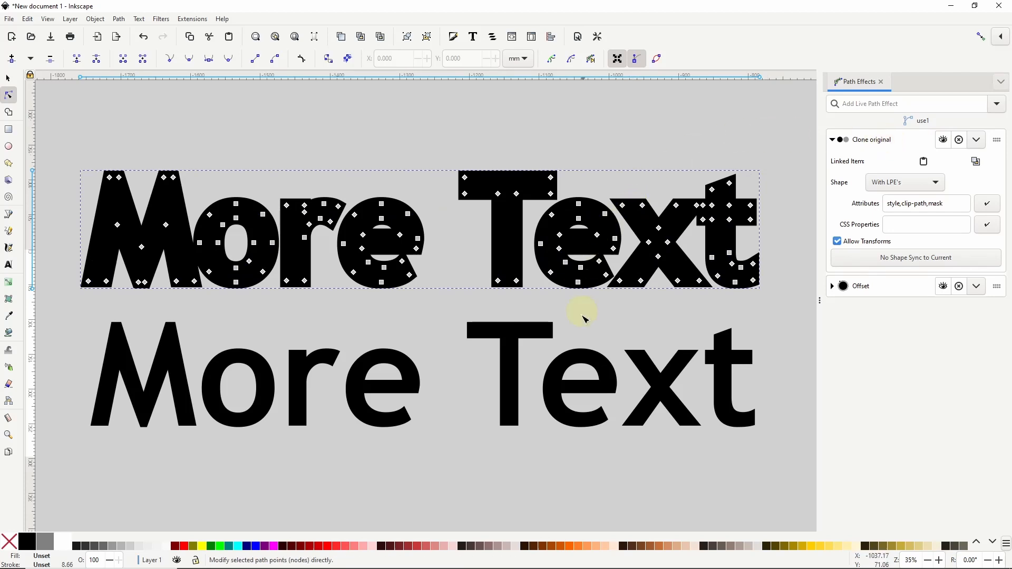
mouse_move(641, 327)
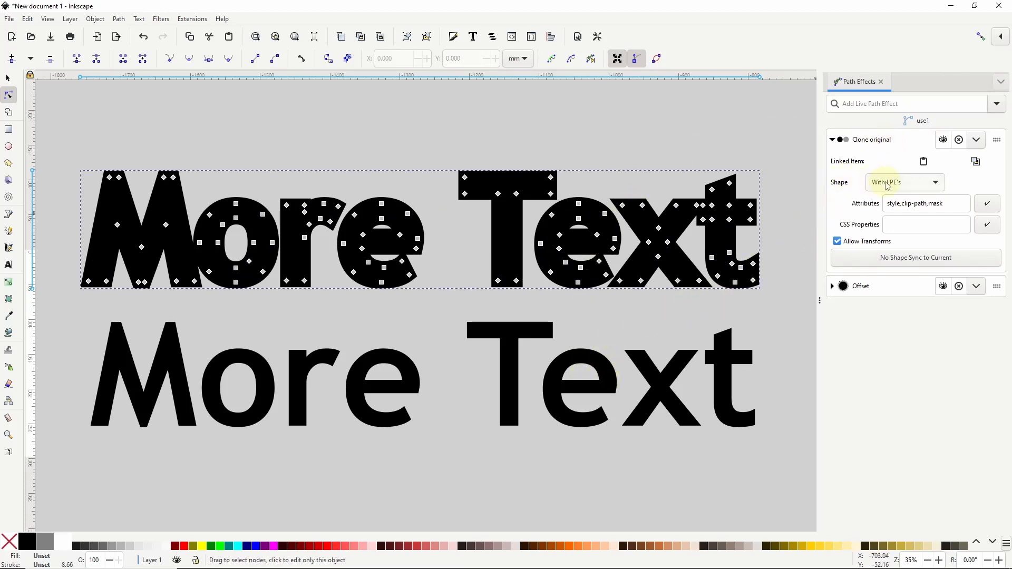
mouse_move(900, 182)
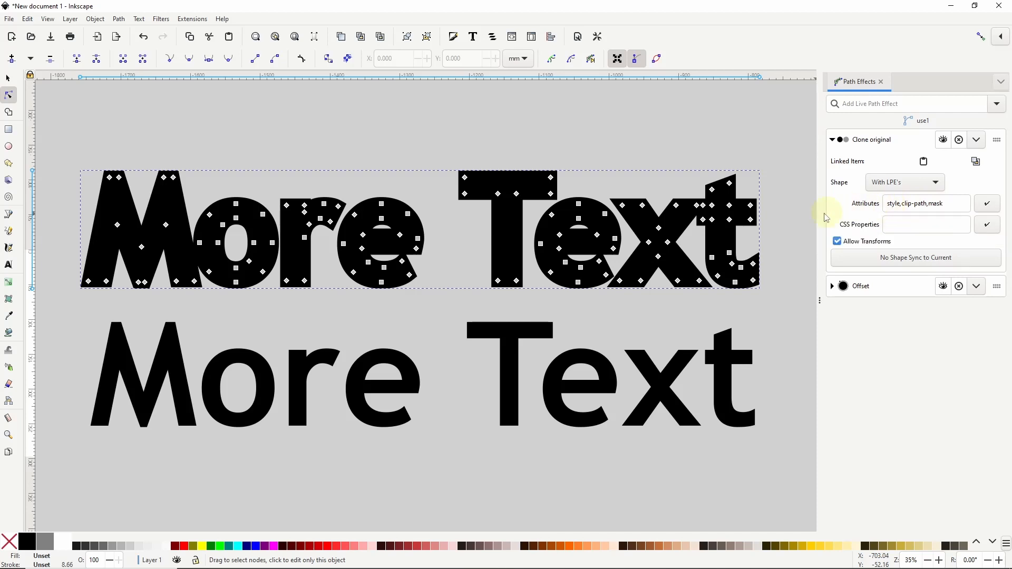
left_click(9, 77)
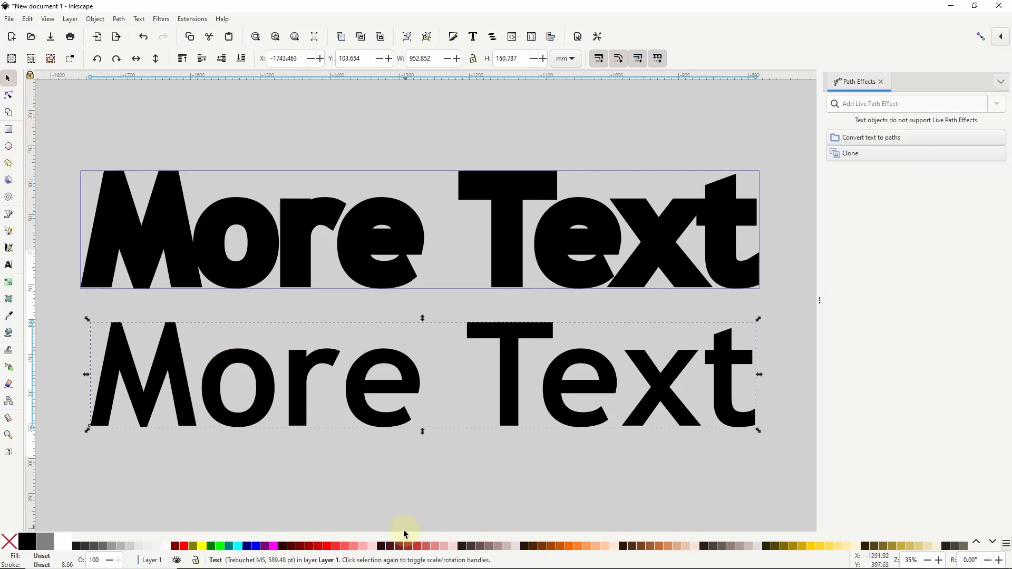
Try red and blue fills, then fill the original text Fuchsia magenta
left_click(318, 547)
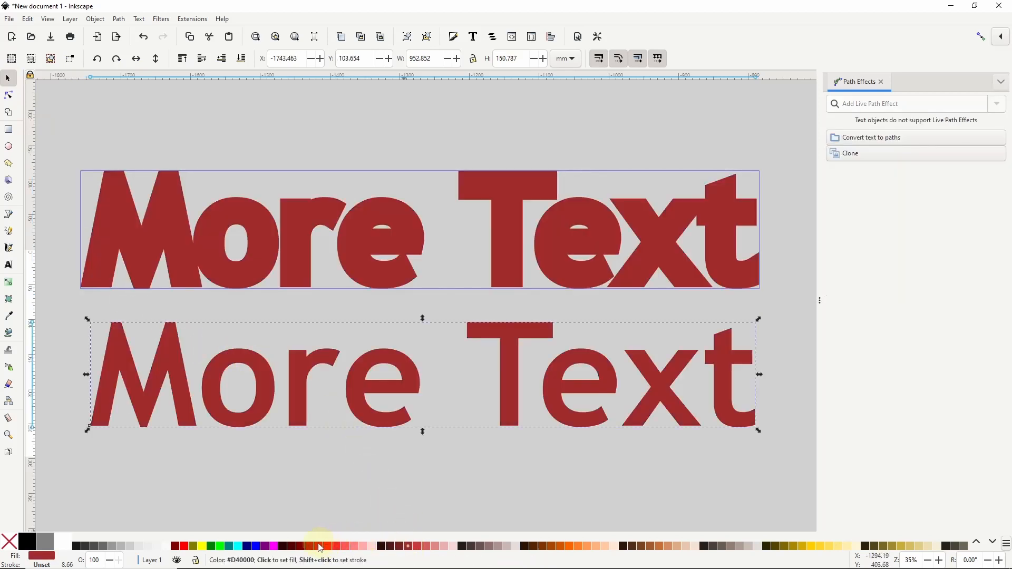
left_click(271, 546)
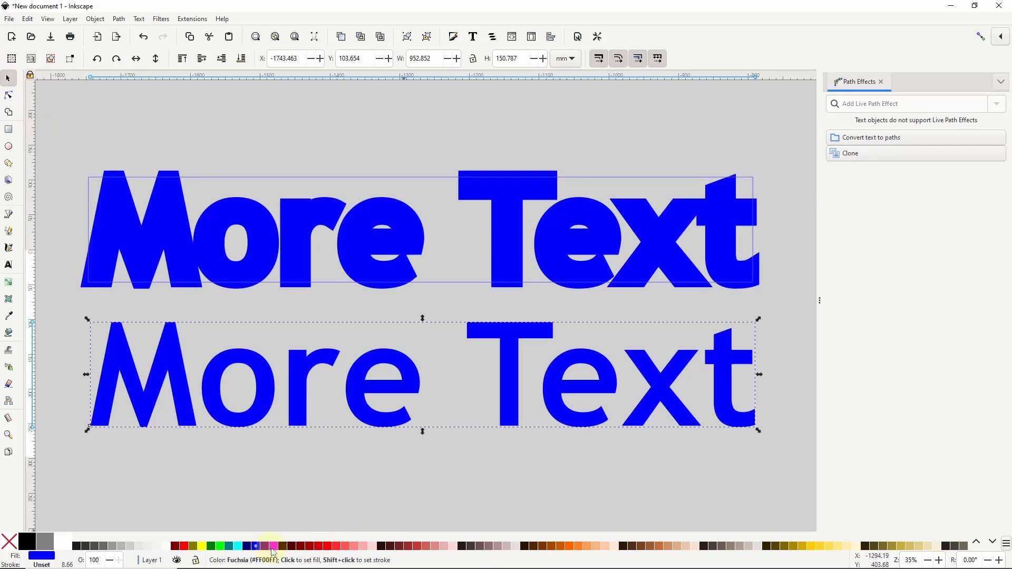
left_click(272, 546)
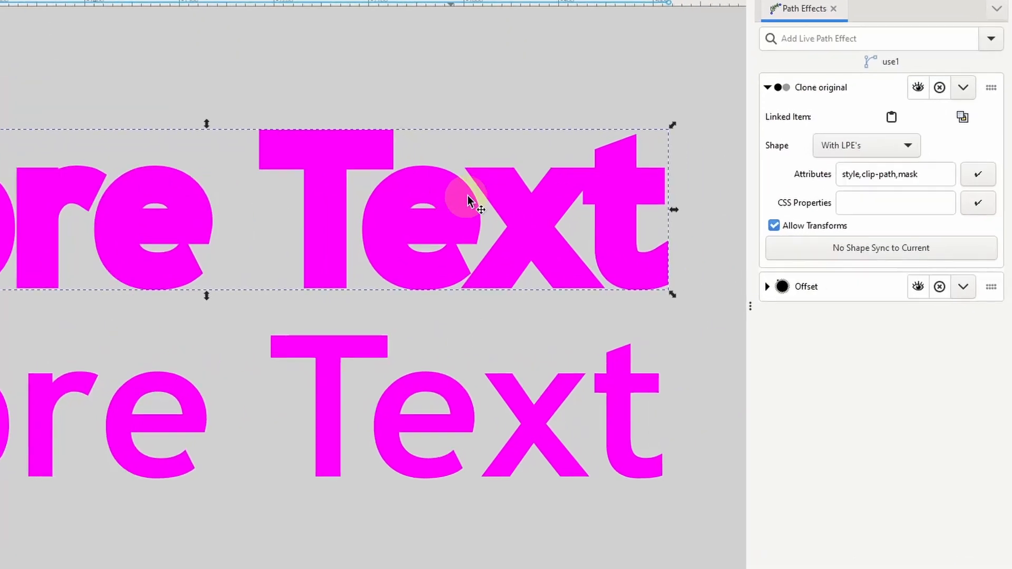
Remove 'style' from the clone's copied attributes, fill it light red, then select the original
left_click(892, 175)
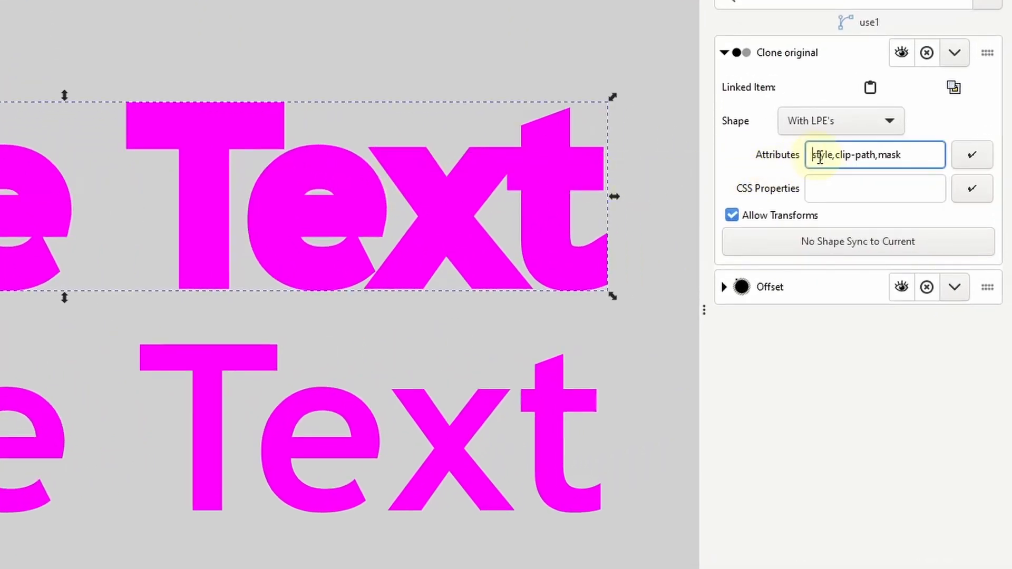
double_click(821, 155)
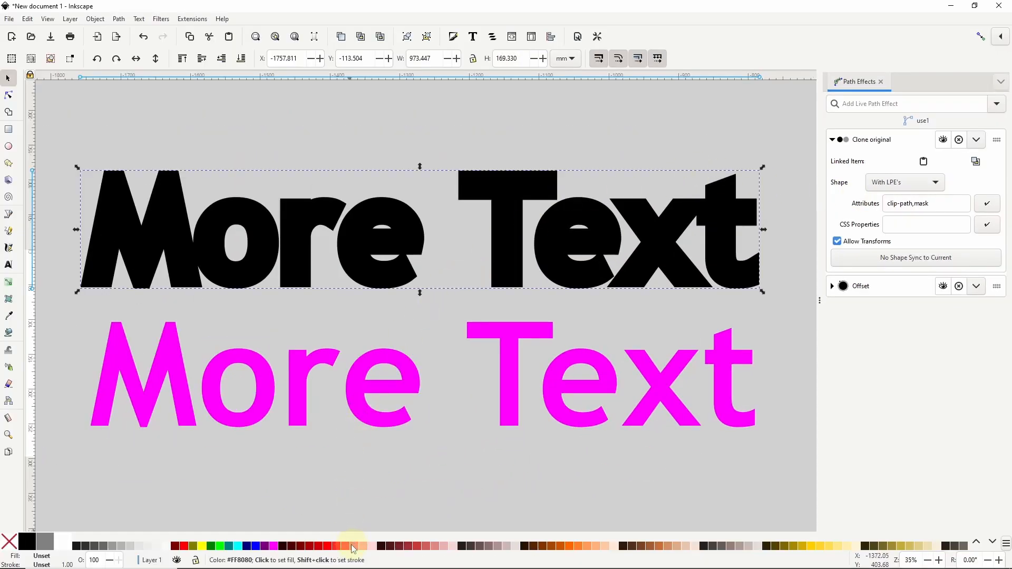
left_click(342, 394)
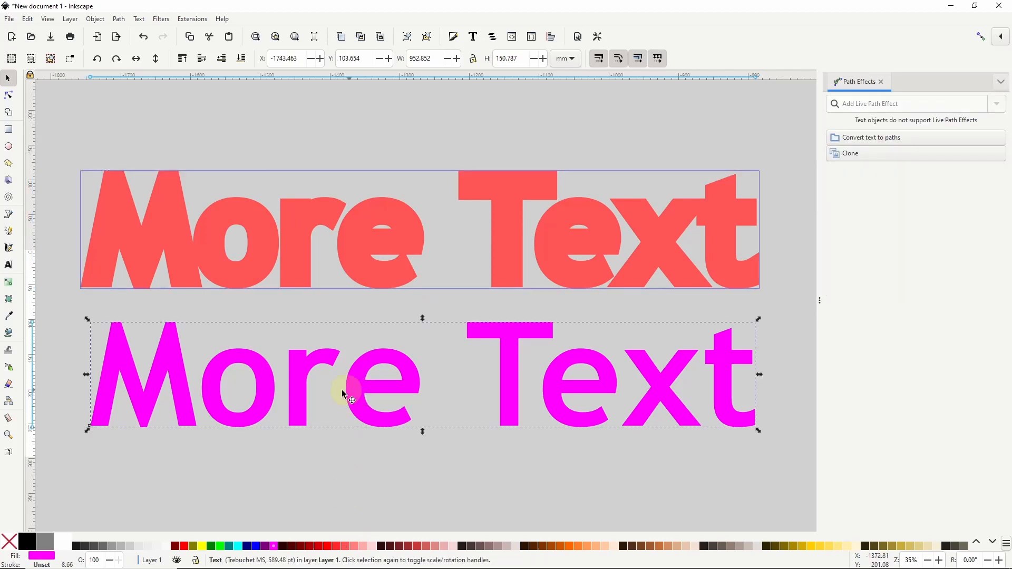
left_click(62, 546)
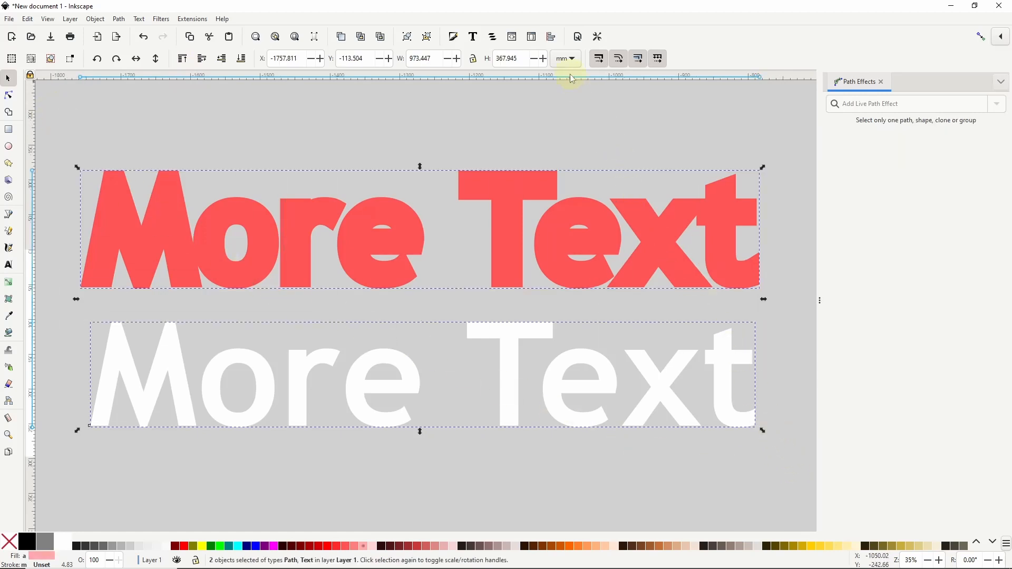
Make the original text white, add the clone to the selection, and open Align and Distribute
left_click(550, 37)
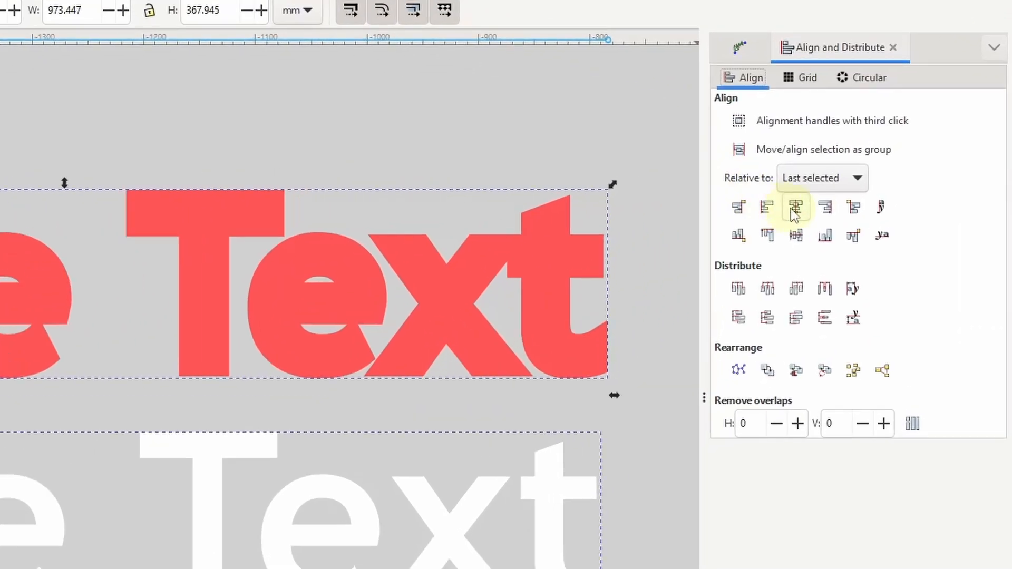
Centre the white text on the red clone along both axes, then reselect the clone
left_click(795, 234)
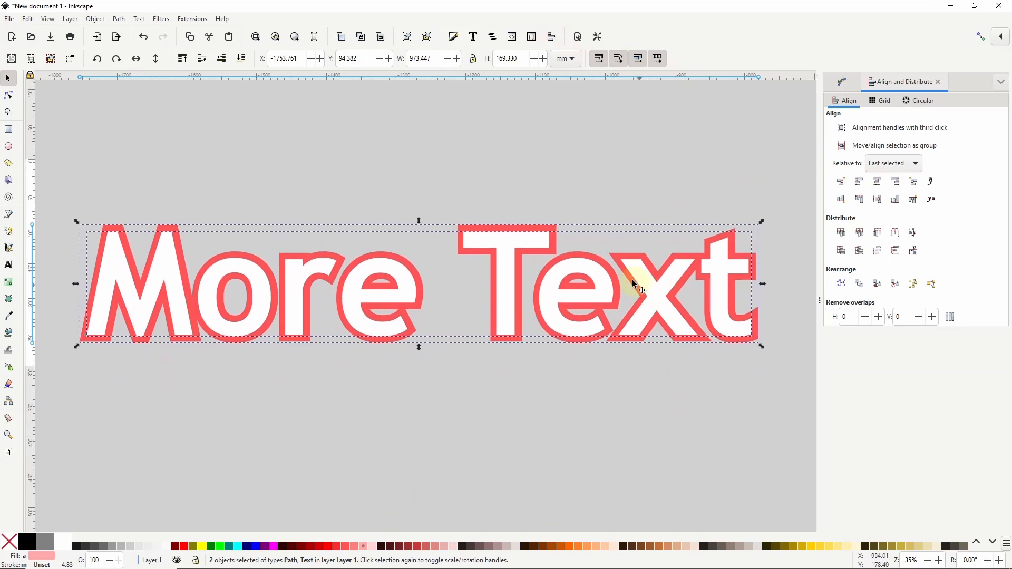
left_click(552, 226)
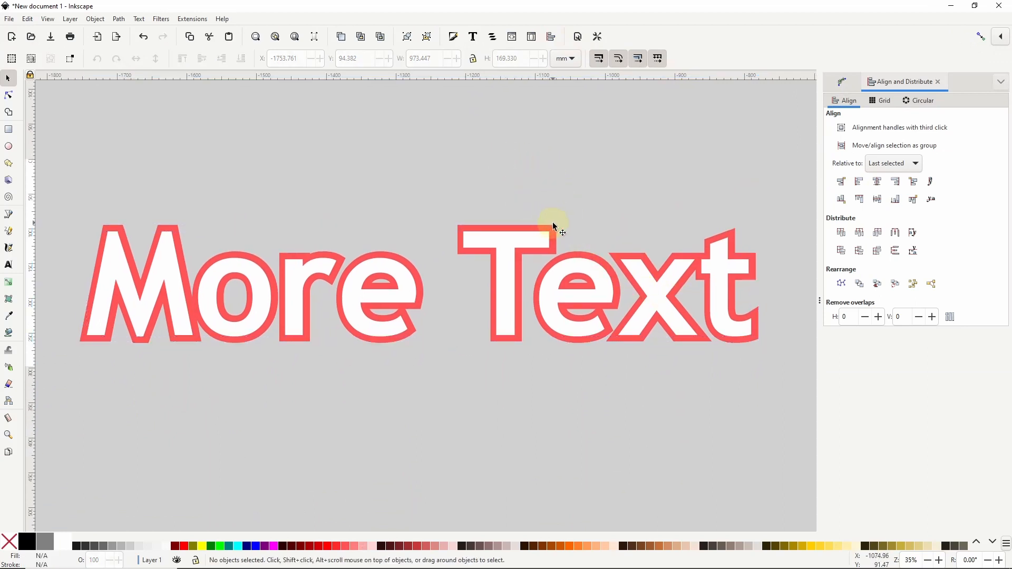
left_click(552, 226)
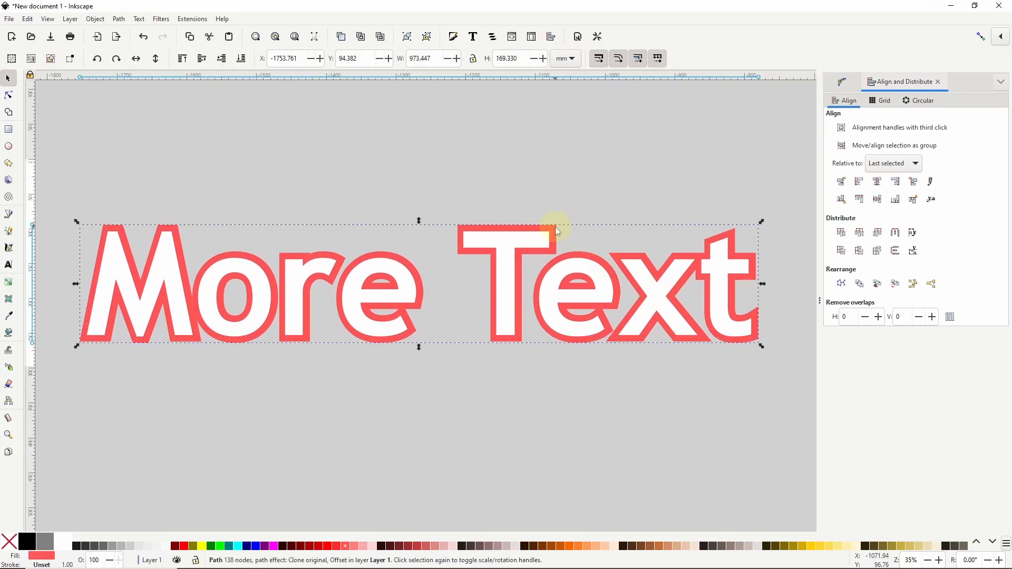
Duplicate the red outline clone, fill the copy dark red, and nudge it down-right
right_click(556, 231)
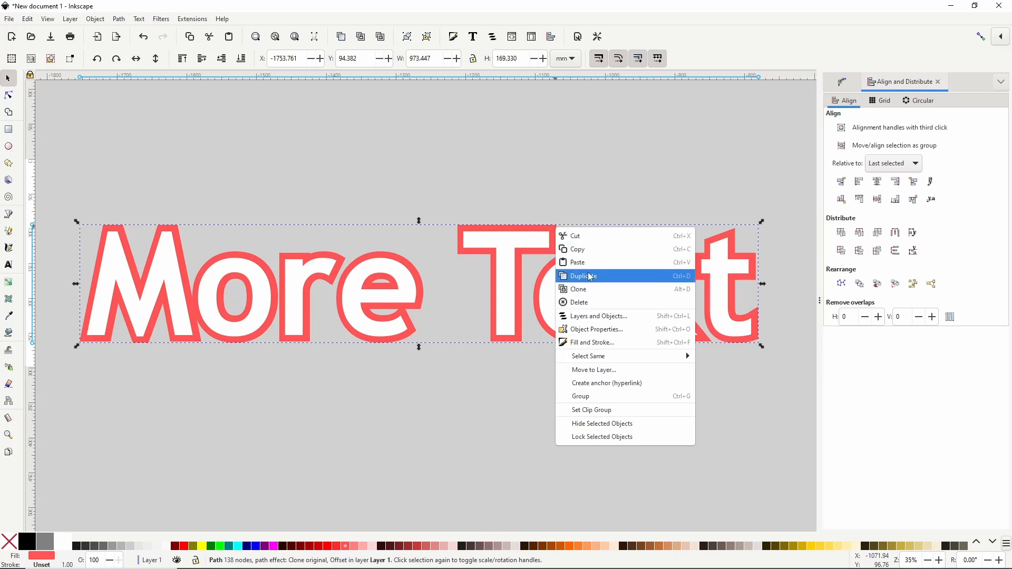
left_click(583, 276)
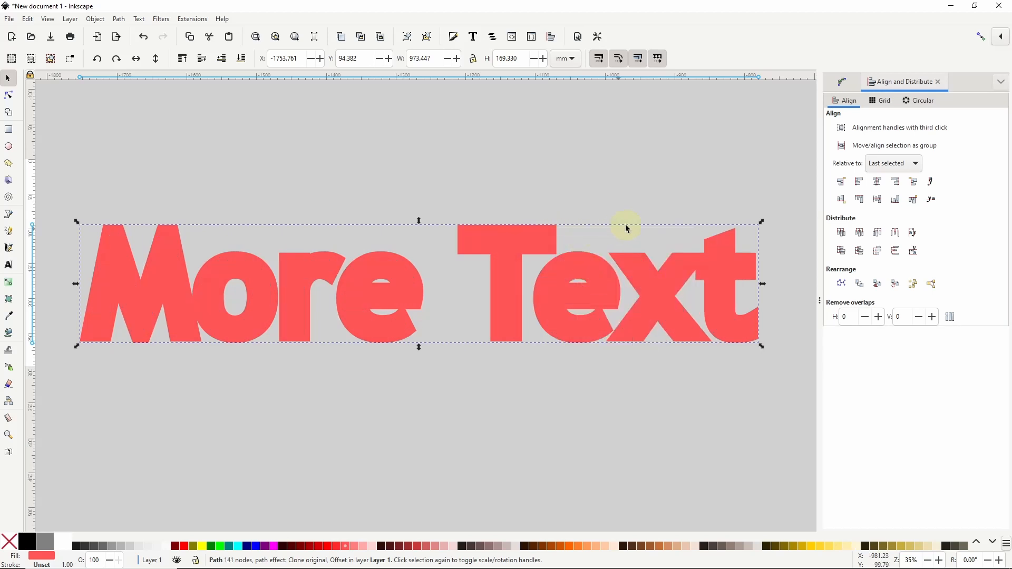
left_click(836, 81)
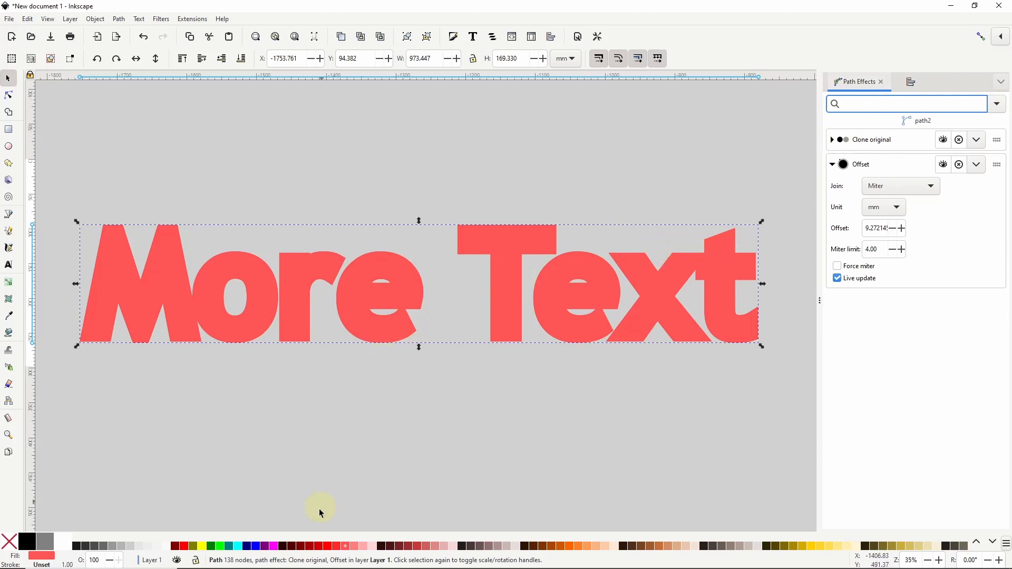
left_click(309, 546)
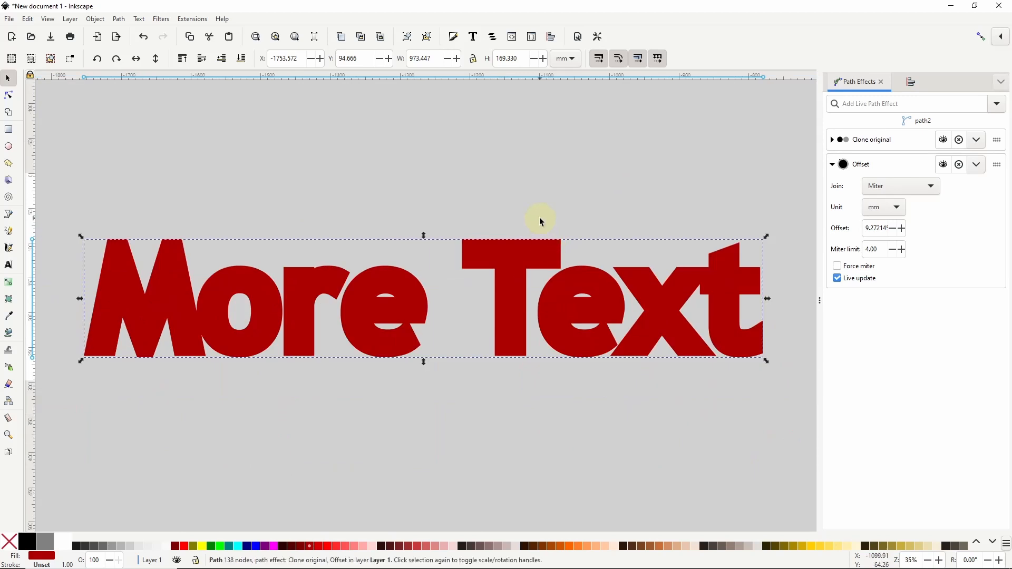
mouse_move(557, 255)
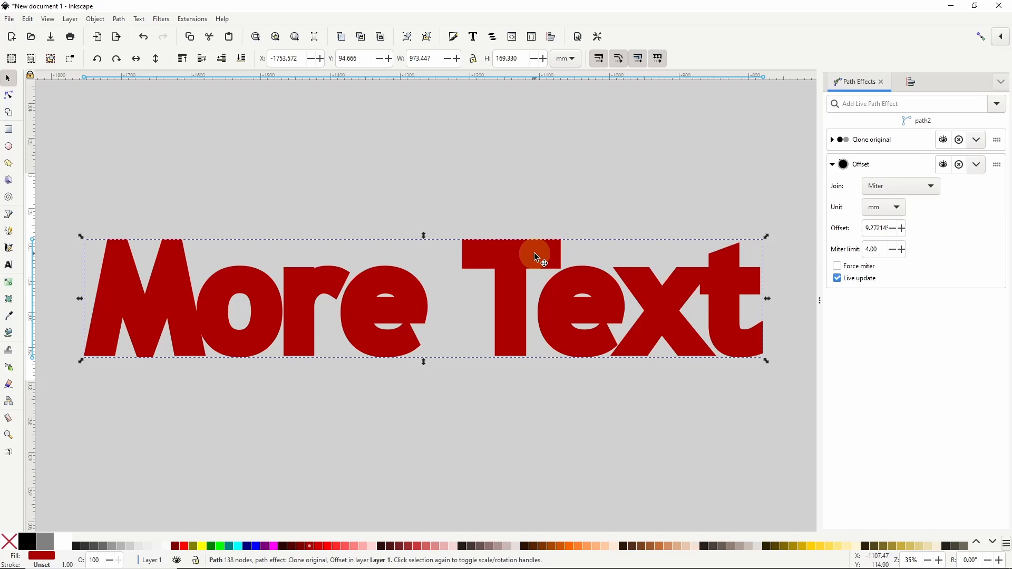
Stack fifteen shifted dark red duplicates, select them by fill colour, and lower them beneath the lettering
key("ctrl+alt+d")
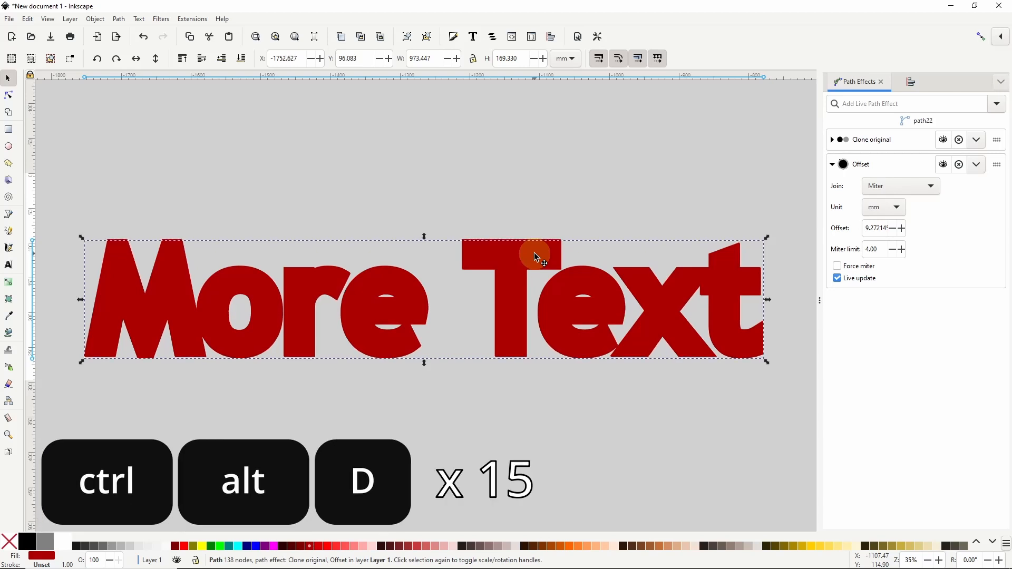
key("ctrl+alt+d")
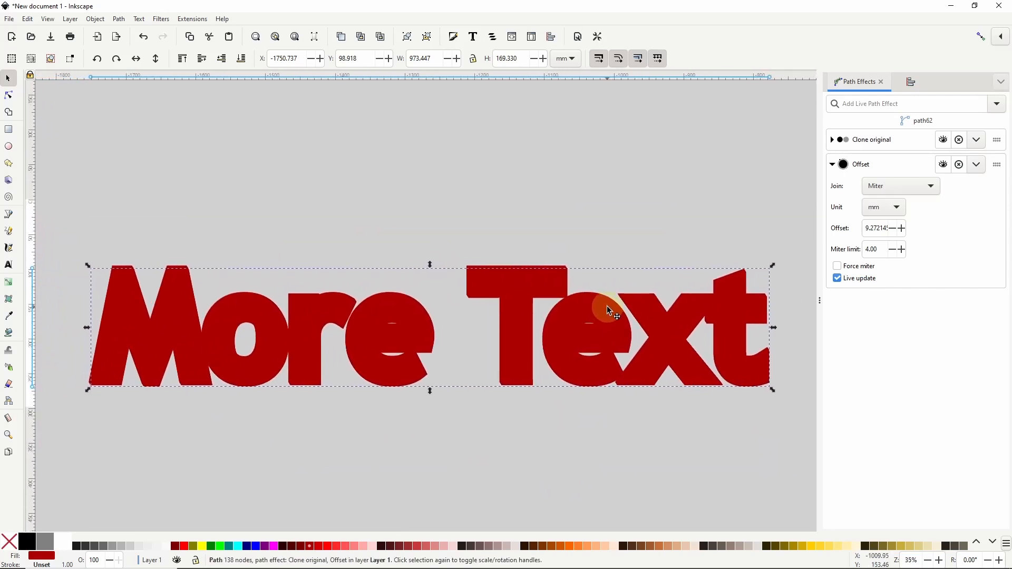
right_click(607, 309)
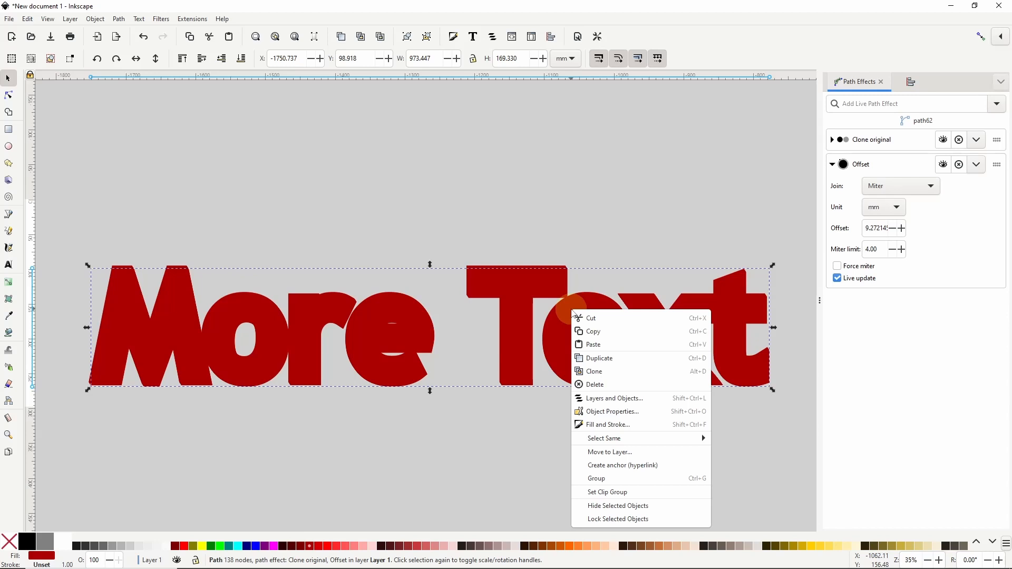
mouse_move(603, 438)
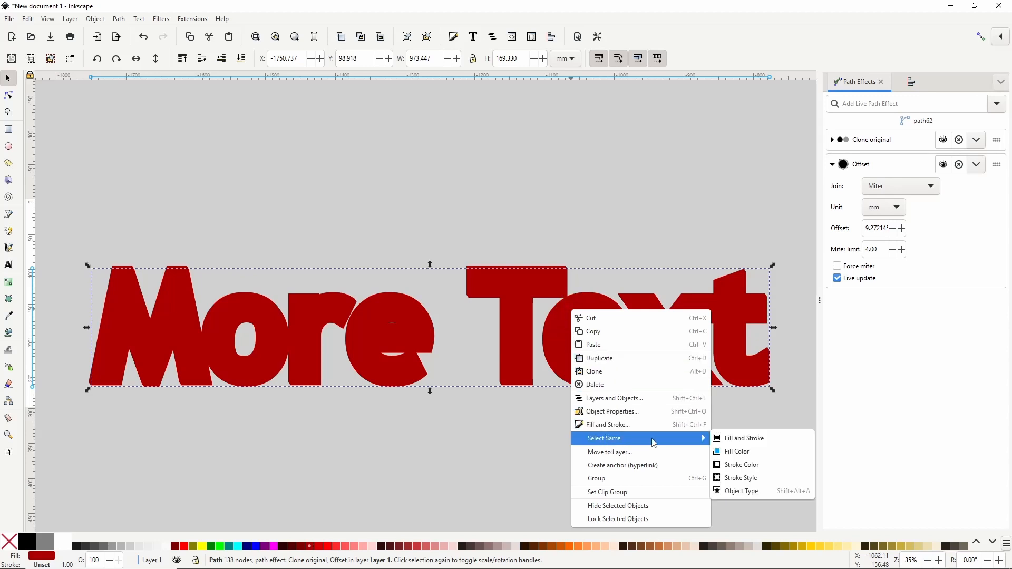
left_click(741, 491)
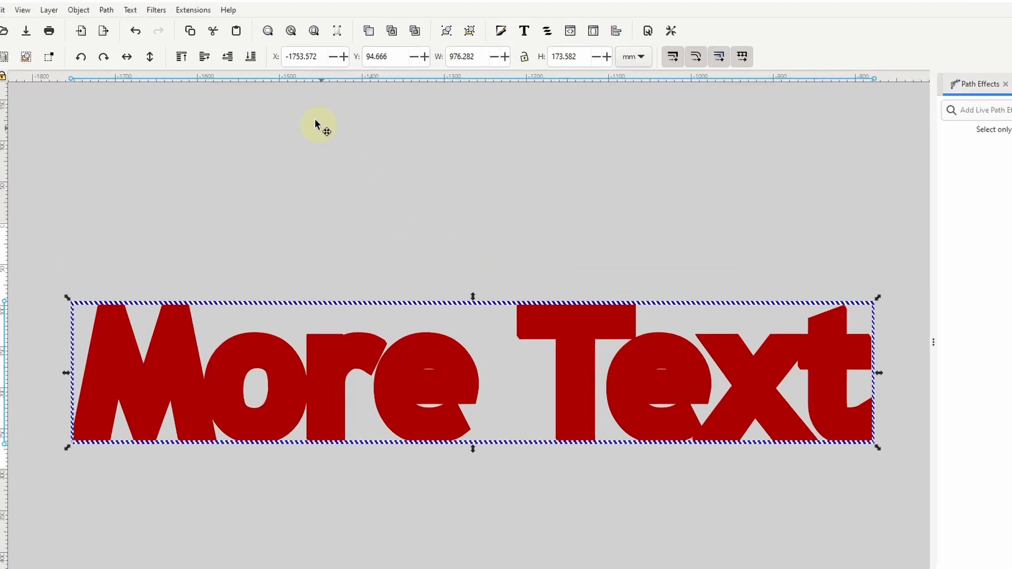
left_click(253, 56)
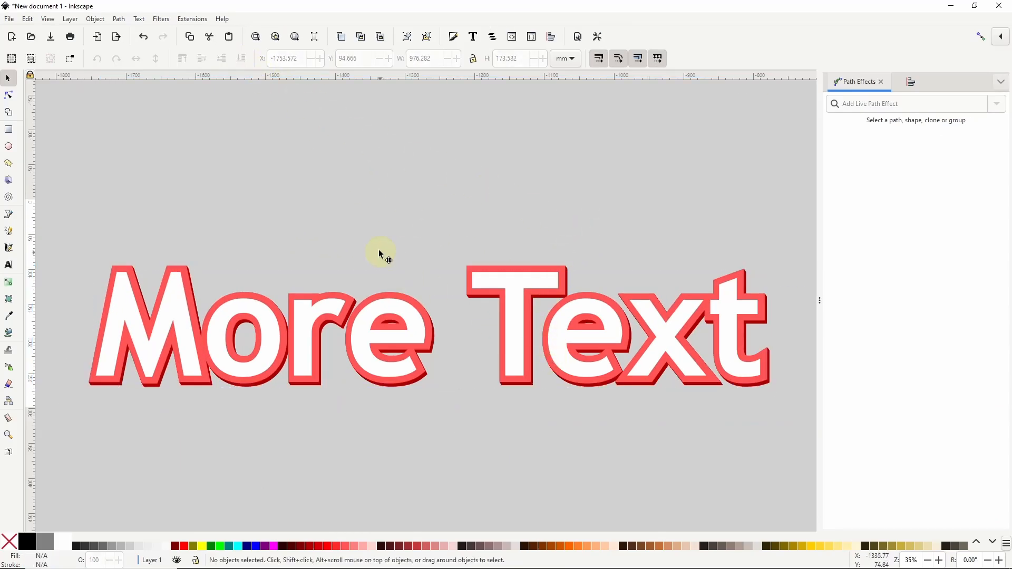
mouse_move(512, 271)
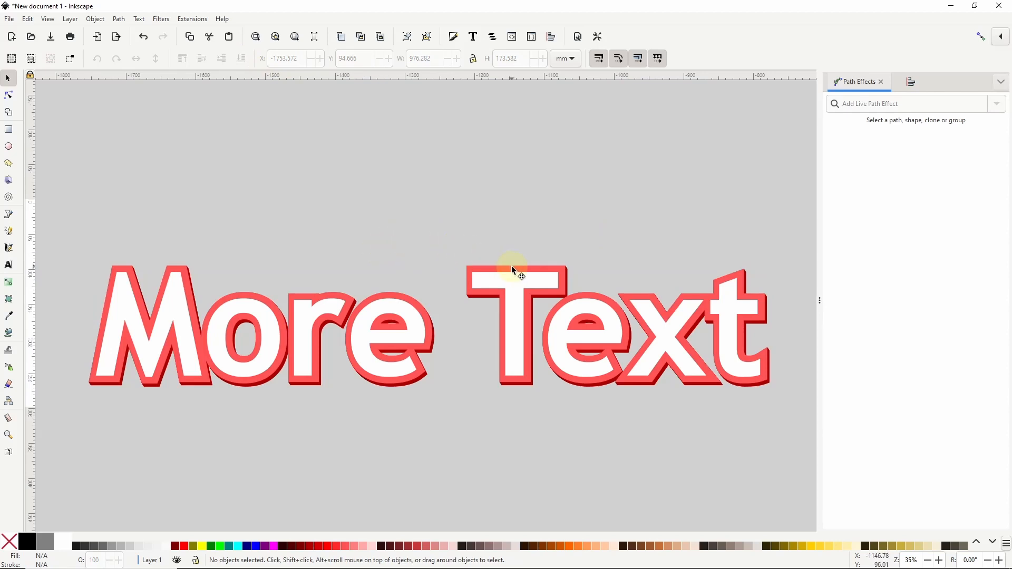
Clone the plain letter shapes and fill the clone with dark red #aa0000
right_click(513, 270)
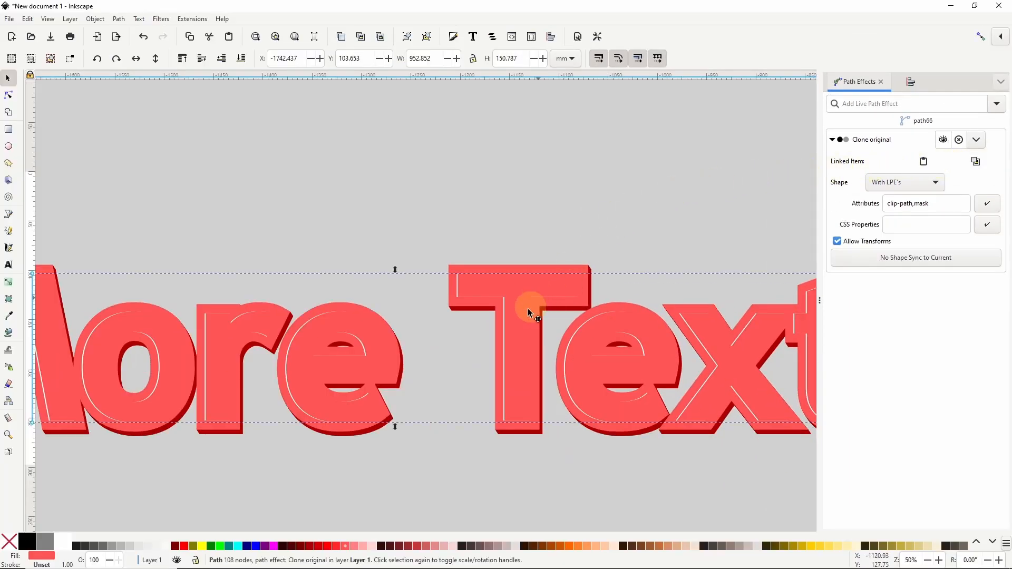
mouse_move(403, 296)
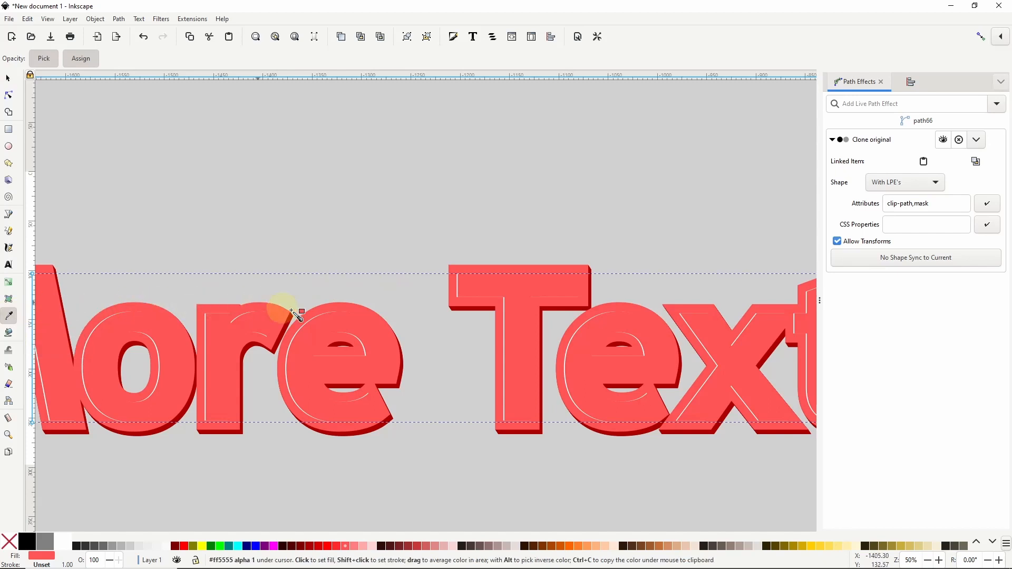
left_click(463, 313)
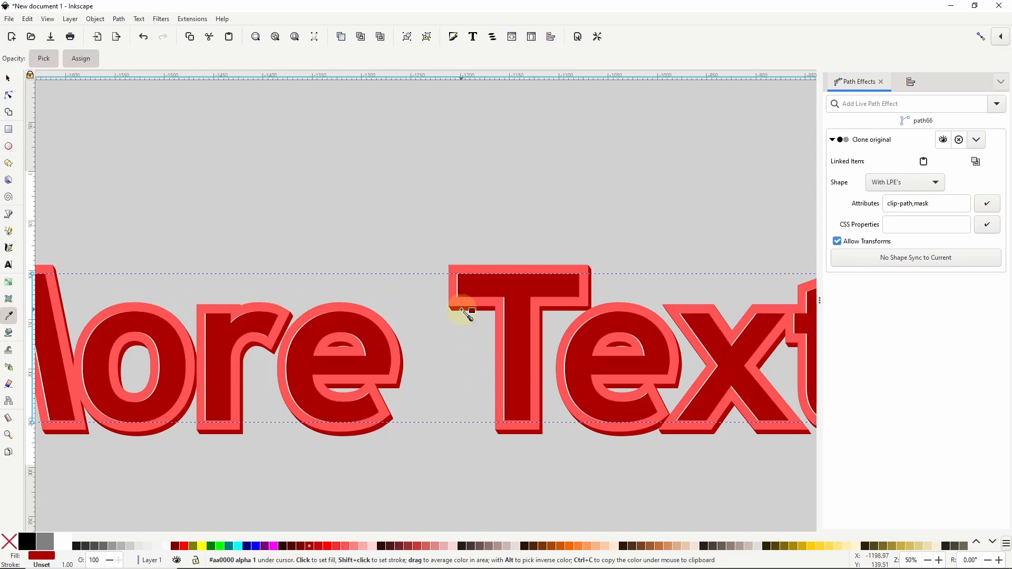
left_click(9, 78)
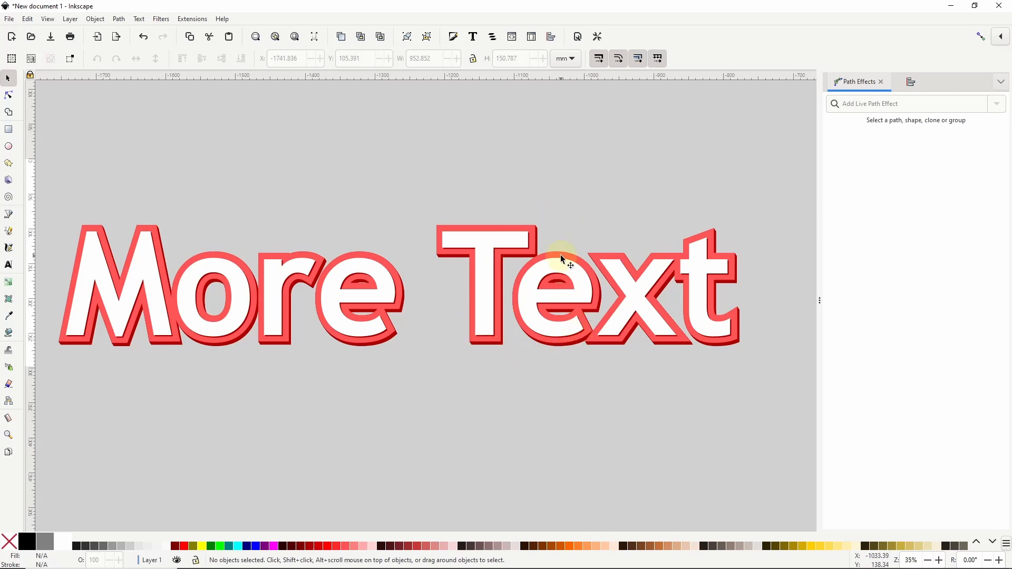
Blur the black copy to 11.7, drop its opacity to about 36%, and deselect
scroll("up", 3)
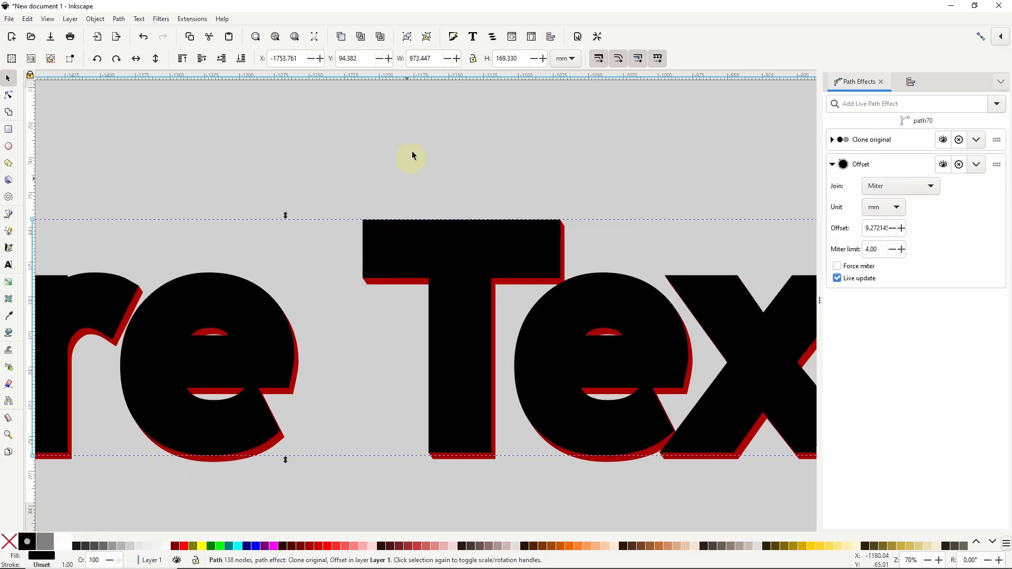
left_click(491, 36)
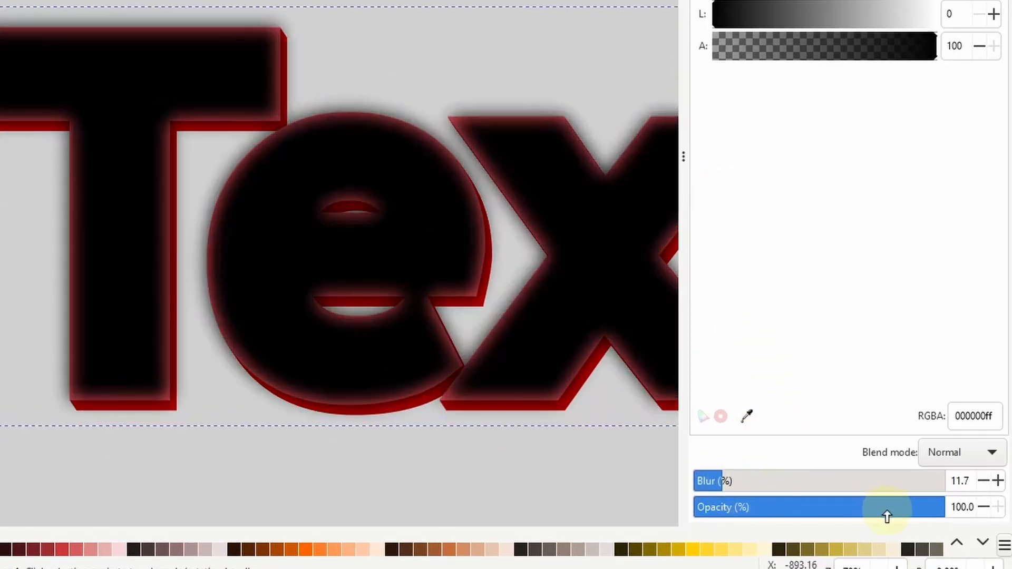
left_click_drag(887, 516, 820, 506)
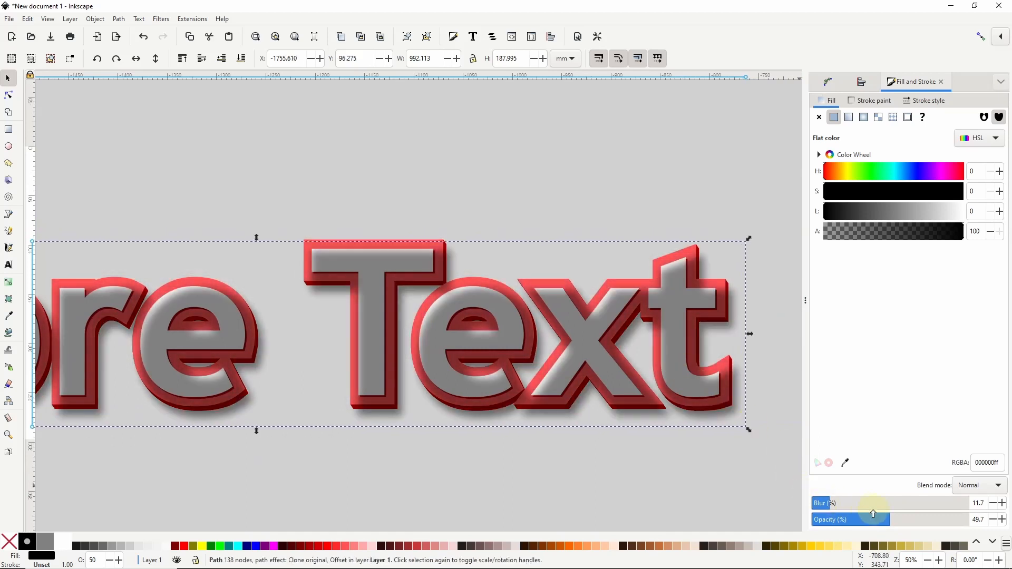
left_click_drag(845, 519, 837, 518)
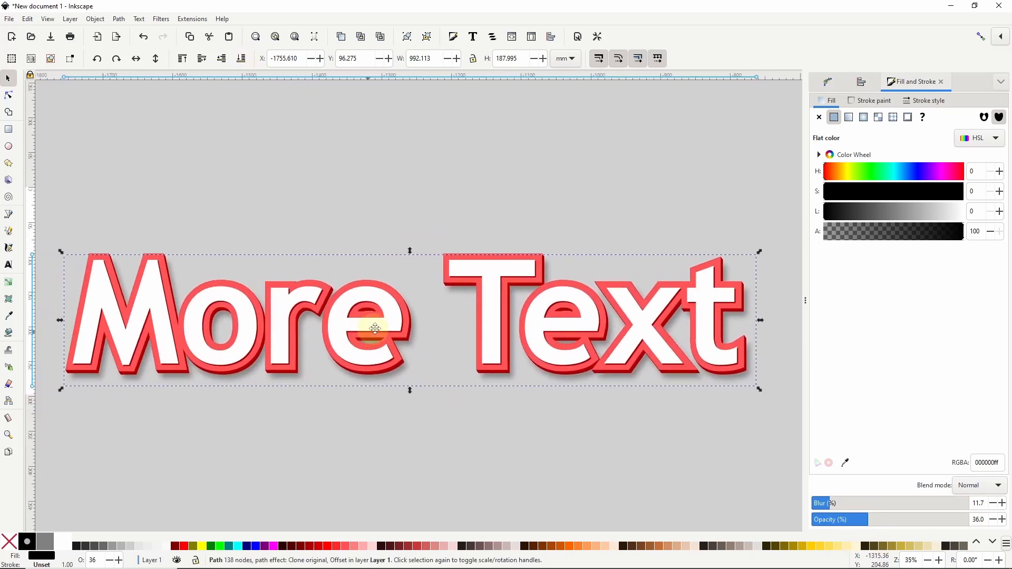
left_click(438, 179)
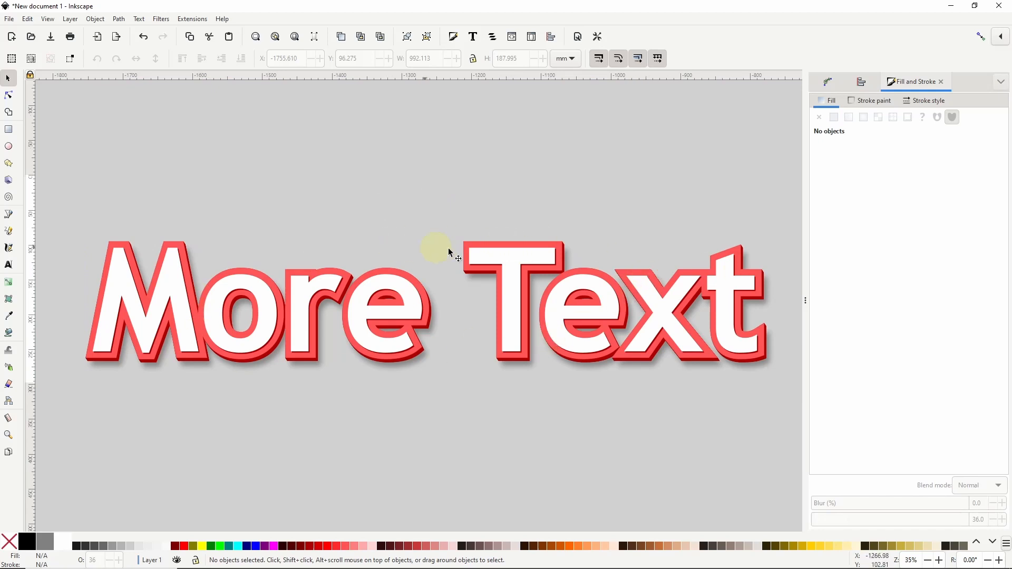
Retype the More Text wording as 'Your text here!' over two lines
left_click(471, 258)
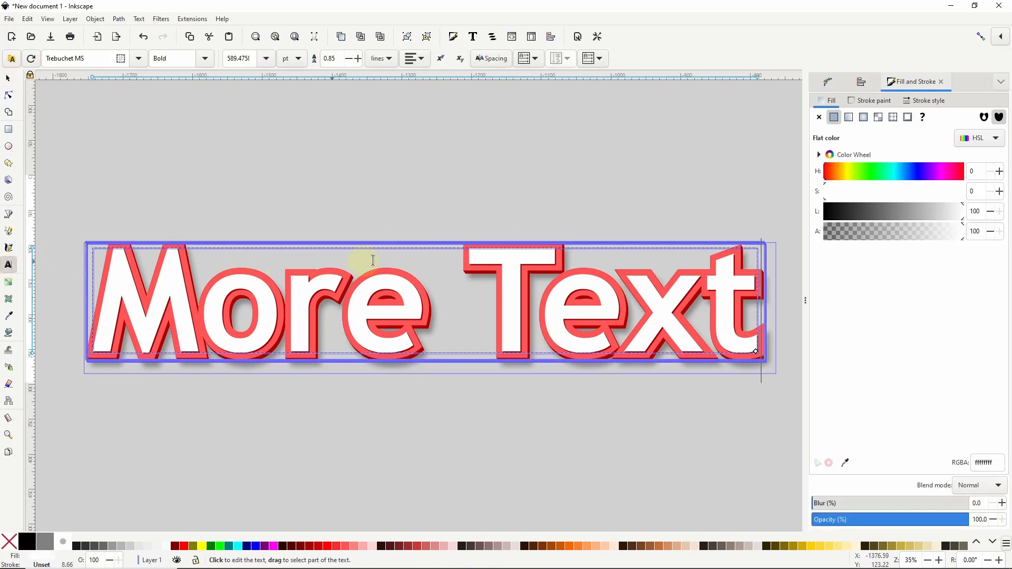
type("Your te")
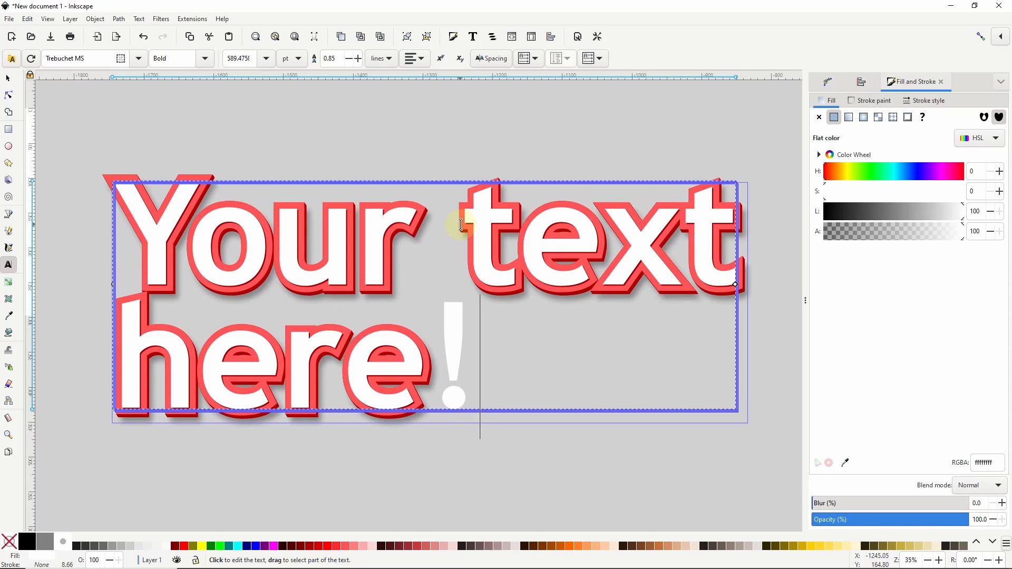
mouse_move(460, 338)
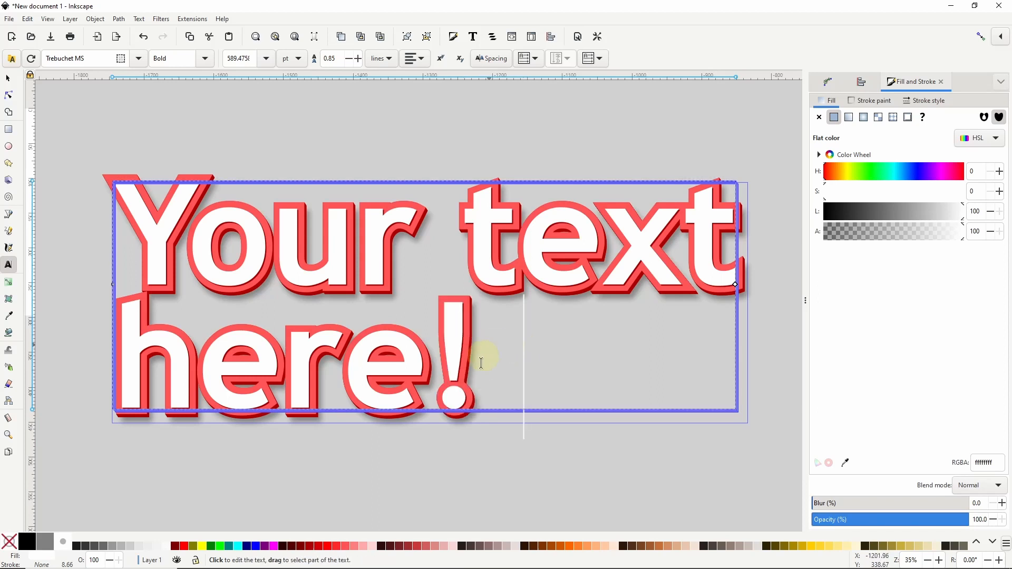
mouse_move(509, 350)
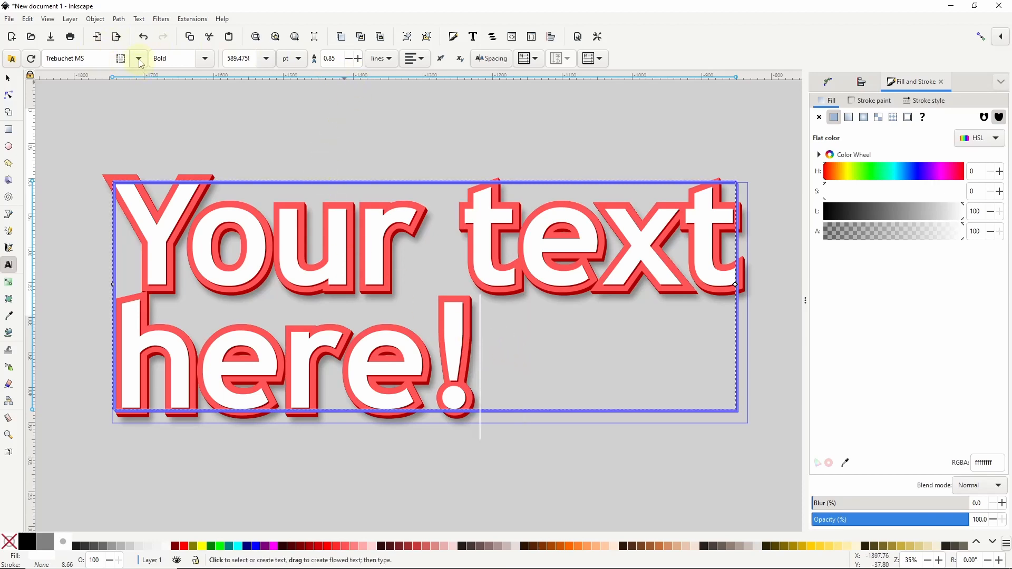
Switch the lettering to Teaspoon and raise line spacing from 0.85 to 1.05
left_click(138, 59)
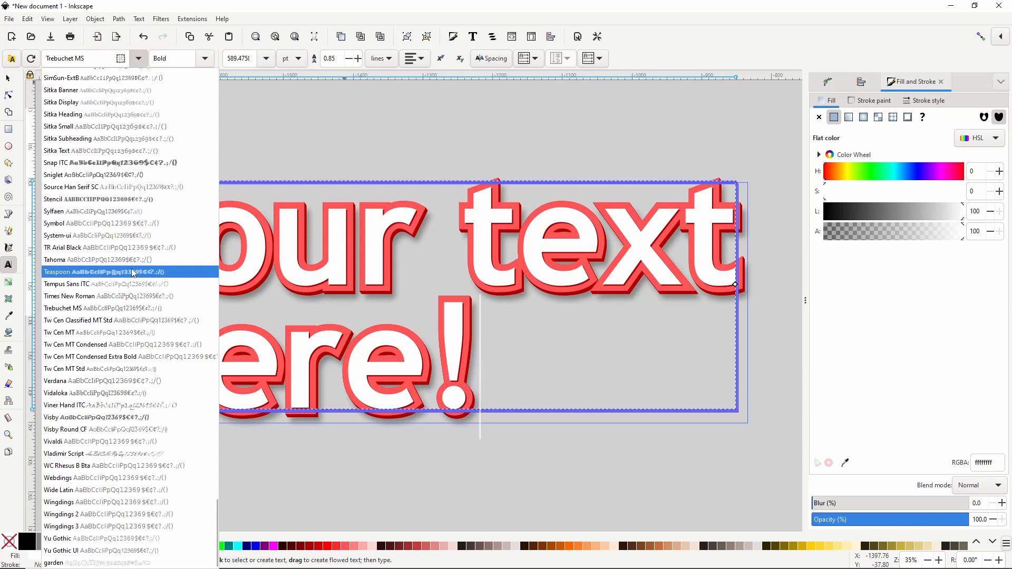
left_click(90, 271)
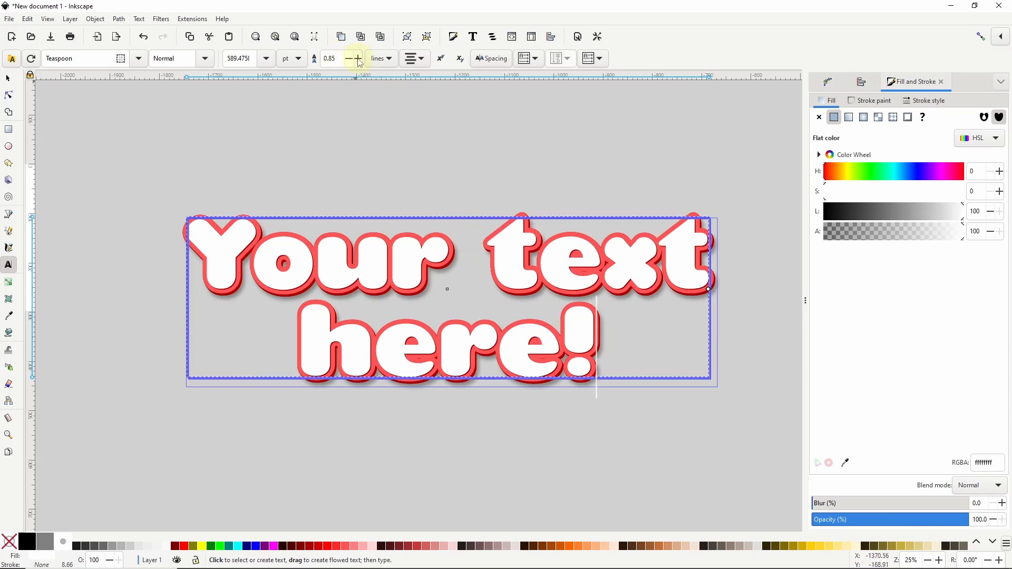
left_click(356, 58)
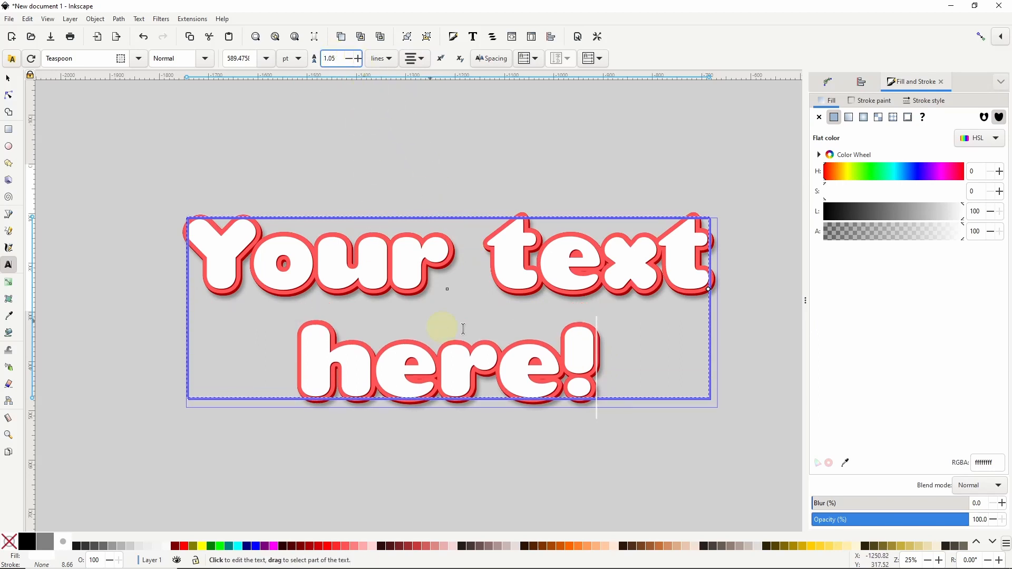